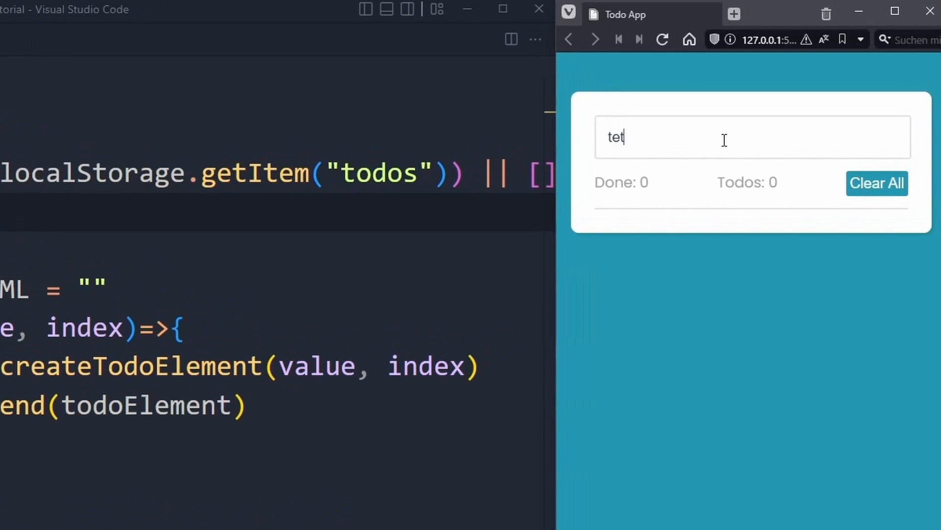
Step: Add 'test' as a new item in the todo app's list
key("Enter")
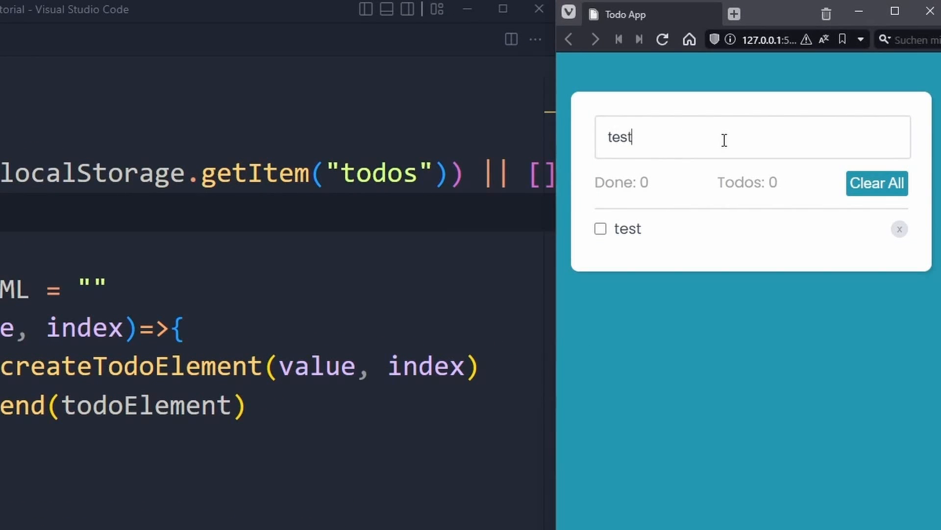
left_click(877, 183)
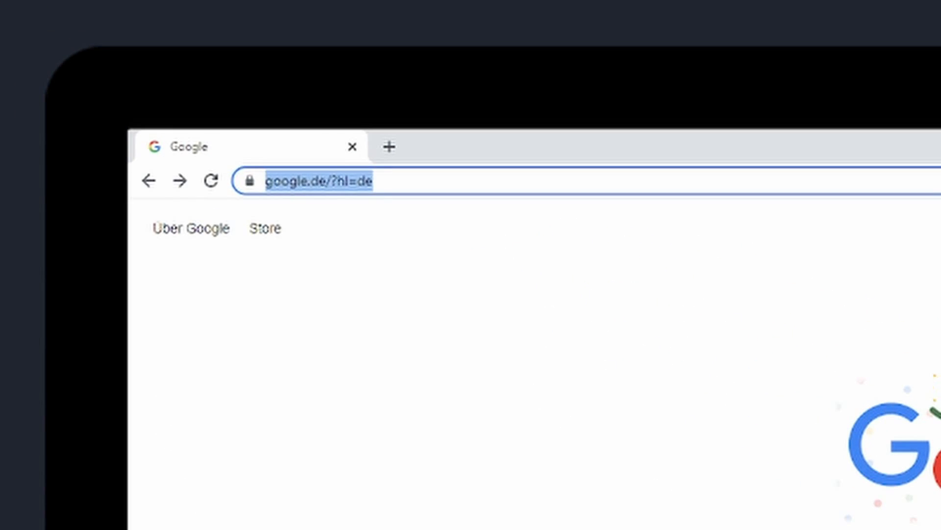
Step: Replace the google.de address with 'youtube.co' in the address bar
type("youtube.co")
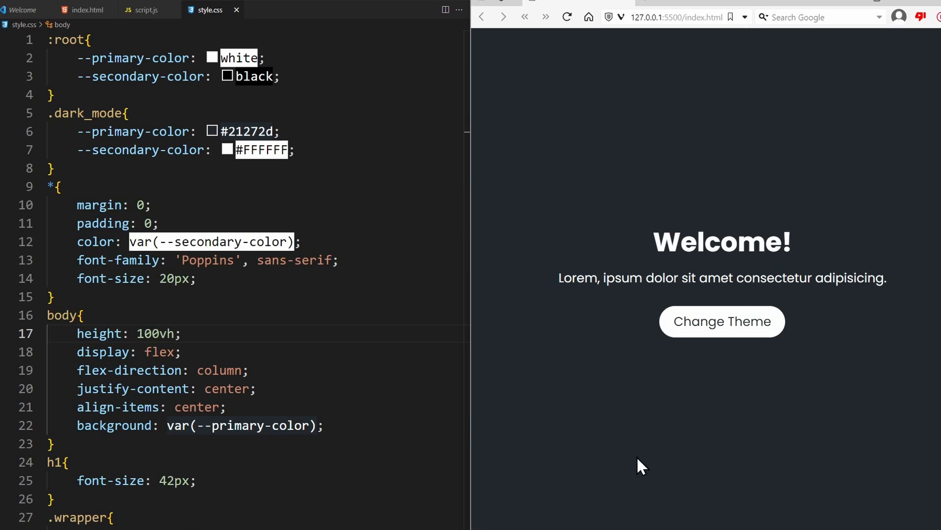
Step: Toggle the Welcome page from dark to light theme via Change Theme
left_click(721, 321)
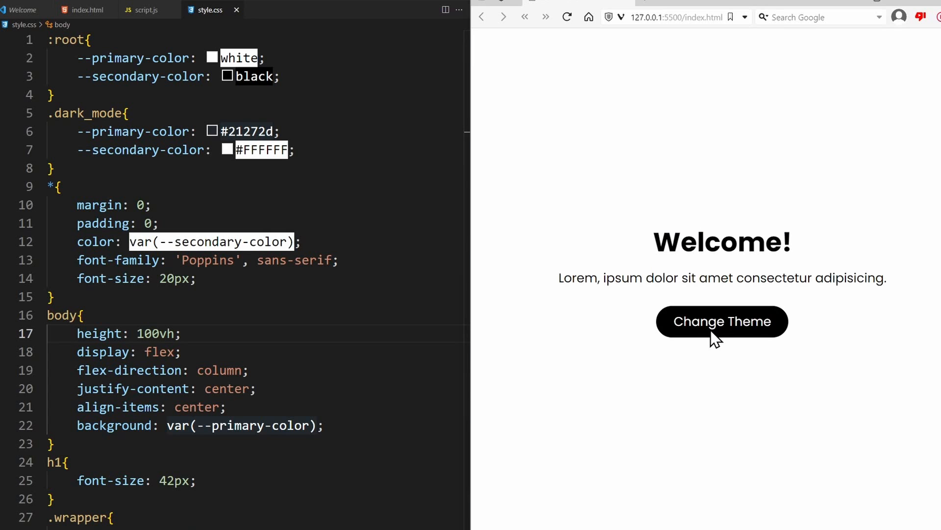